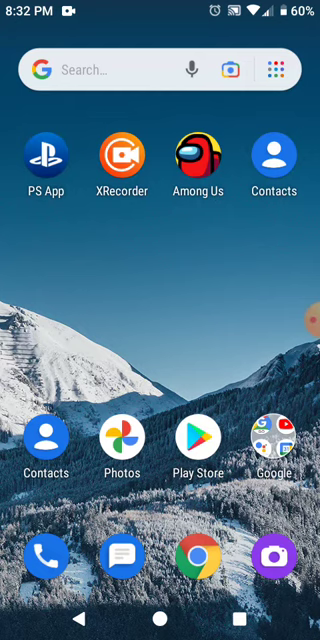
Step: Search the Play Store for "recording app" and browse the voice recorder results
left_click(192, 436)
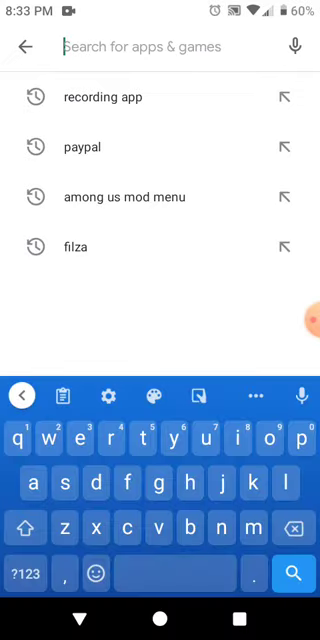
left_click(104, 96)
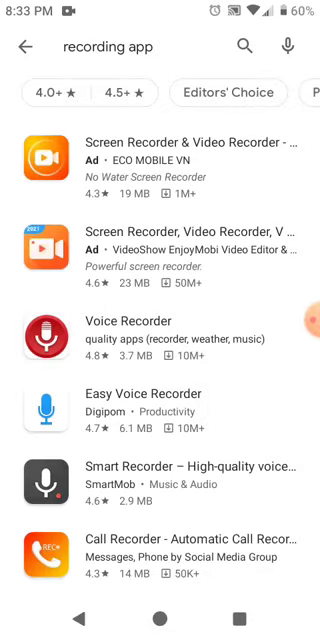
scroll("down", 3)
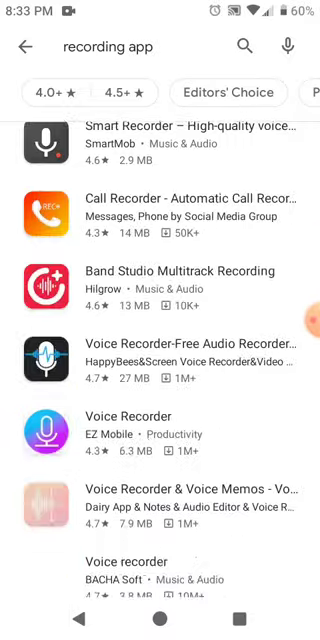
scroll("down", 3)
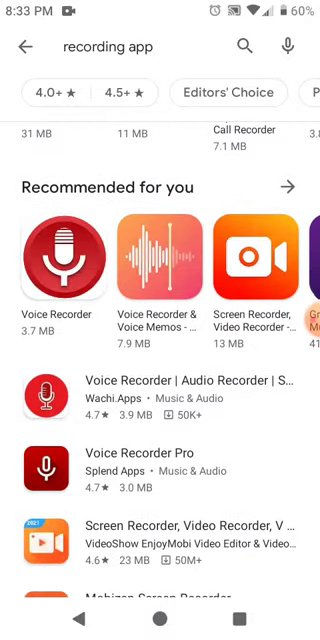
scroll("down", 3)
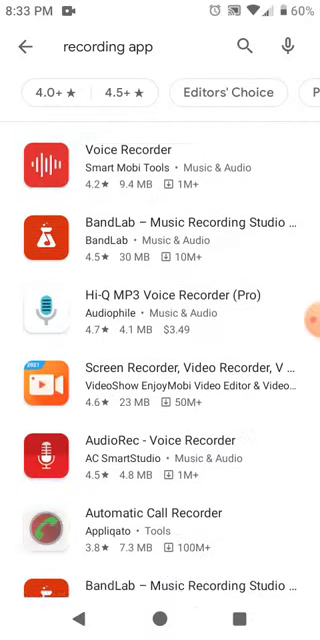
scroll("down", 3)
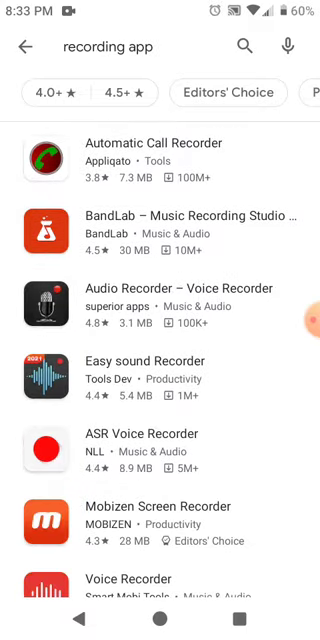
scroll("down", 3)
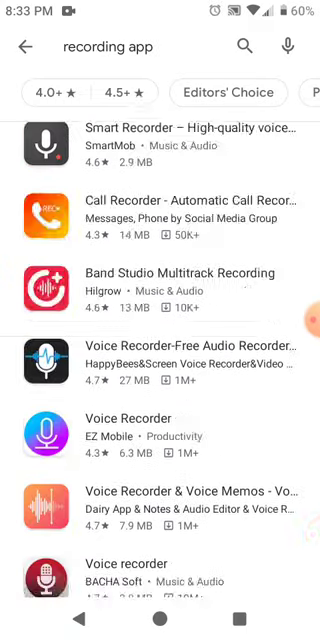
scroll("down", 3)
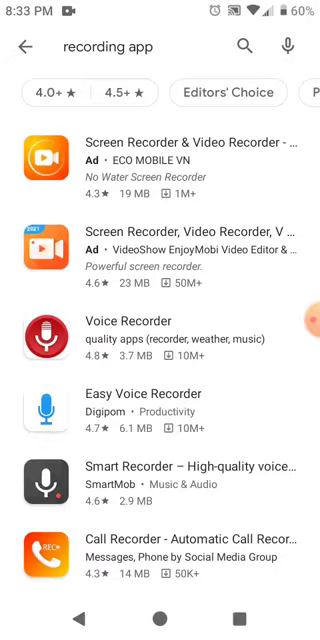
scroll("down", 3)
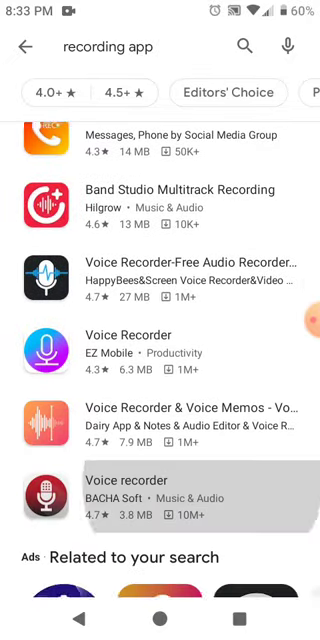
scroll("down", 3)
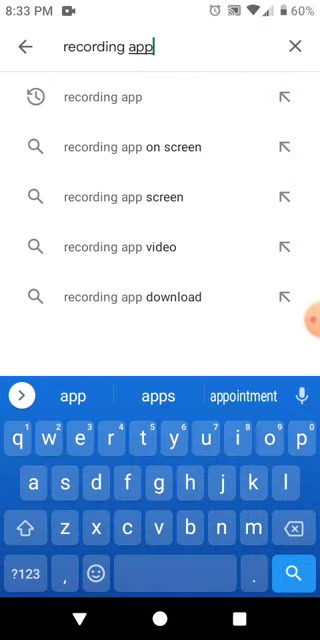
Step: Replace the search query with "xrecorder" to find and launch XRecorder
left_click(296, 48)
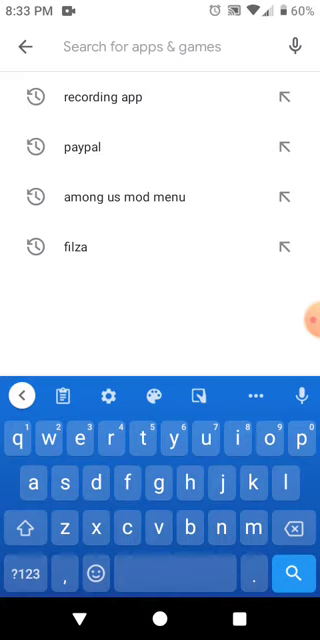
type("x")
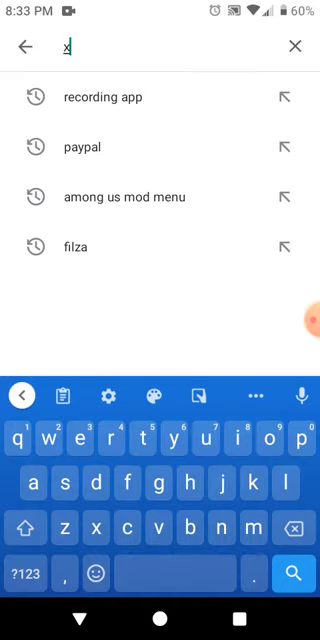
type("r")
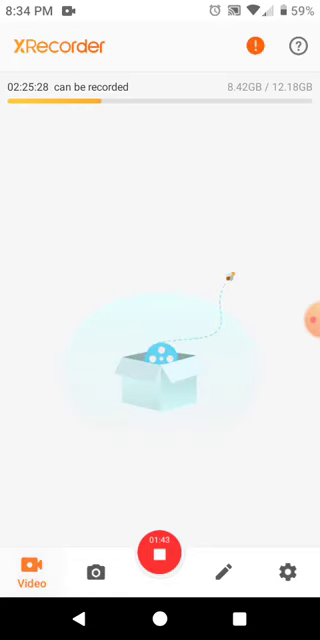
Step: View the Edit tools page, then move to the recorder's Settings page
left_click(224, 580)
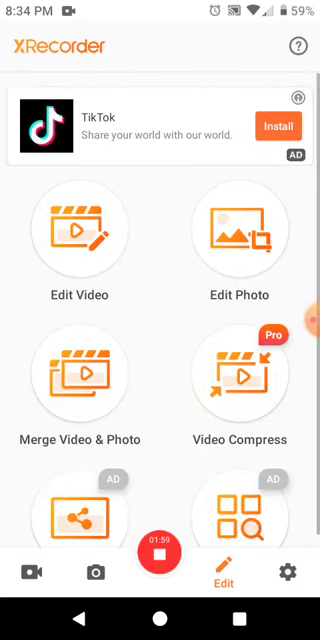
left_click(296, 570)
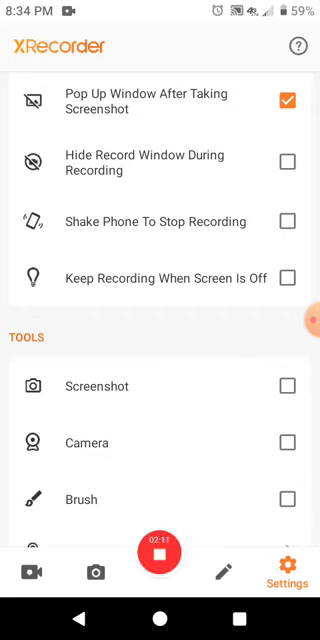
Step: Leave Hide Record Window During Recording off and enable Keep Recording When Screen Is Off
left_click(292, 160)
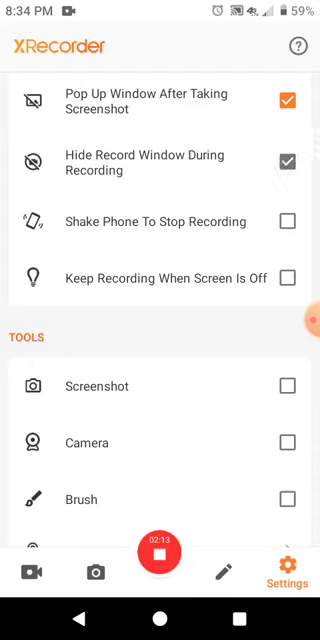
left_click(288, 162)
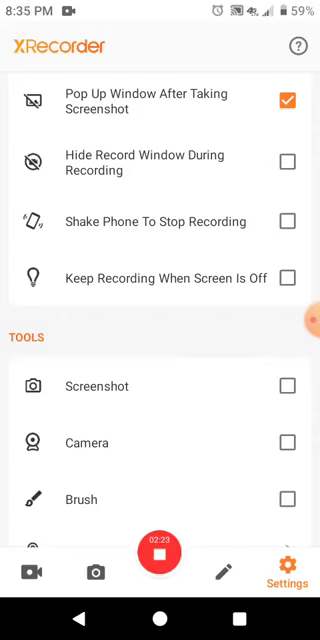
left_click(292, 278)
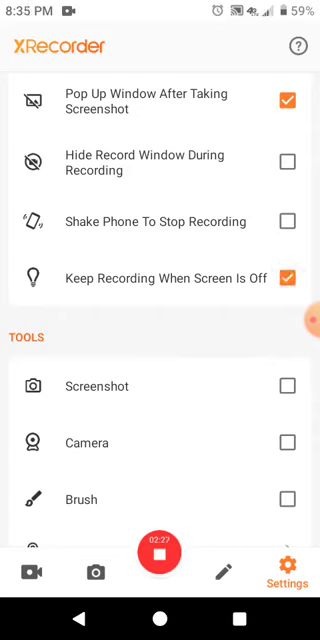
scroll("down", 3)
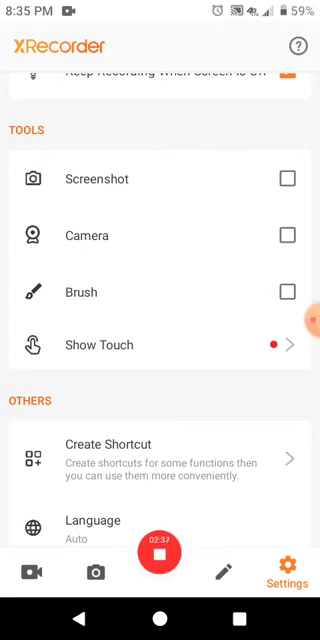
Step: Enable the Screenshot tool, capture and dismiss a screenshot, then disable the tool again
left_click(288, 180)
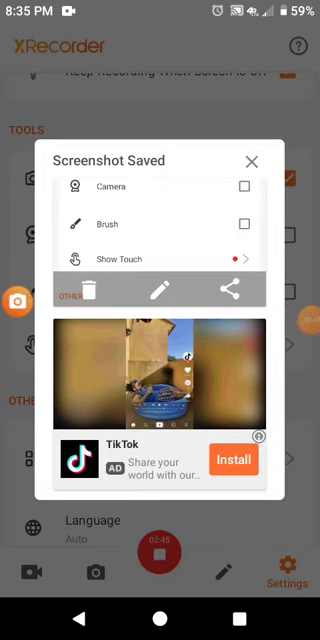
left_click(252, 160)
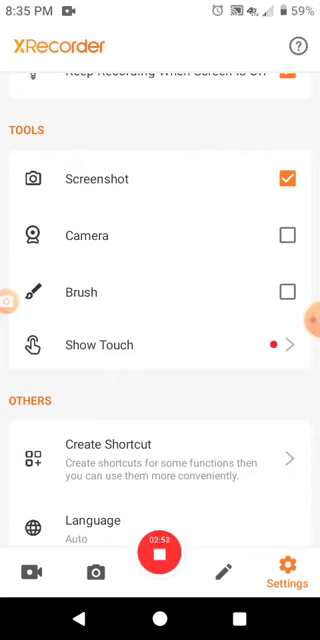
left_click(290, 180)
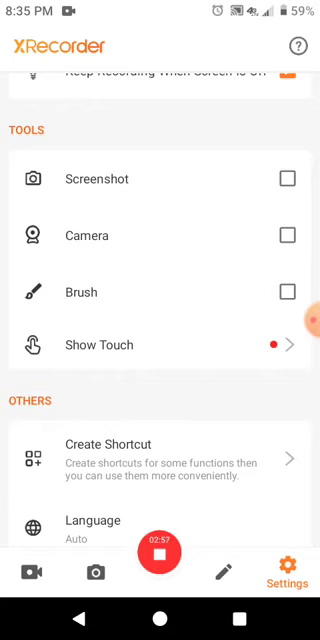
scroll("down", 3)
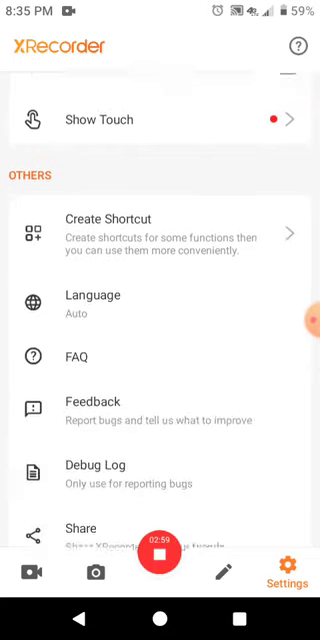
scroll("up", 3)
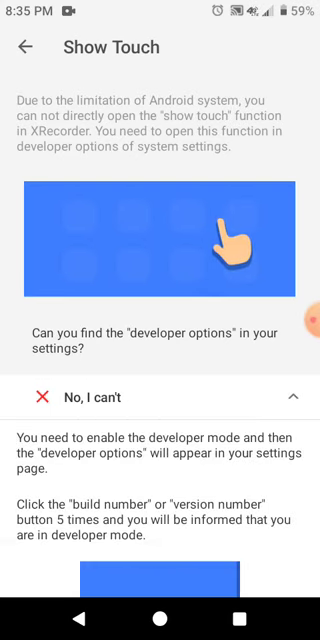
Step: Read through the Show Touch instructions before returning to the home screen
scroll("down", 3)
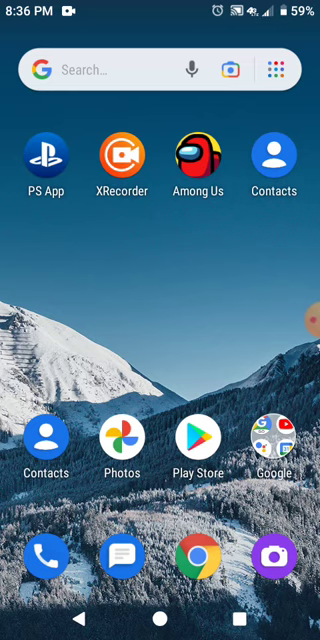
Step: Draw a red freehand scribble over the home screen wallpaper with the Brush tool
scroll("down", 3)
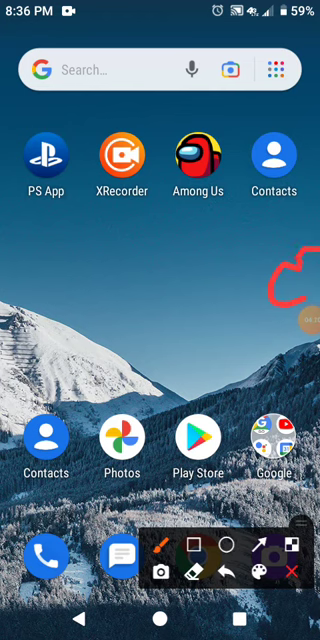
Step: Clear the scribble and pull down the notification shade showing Pause, Stop and Tools
left_click(196, 568)
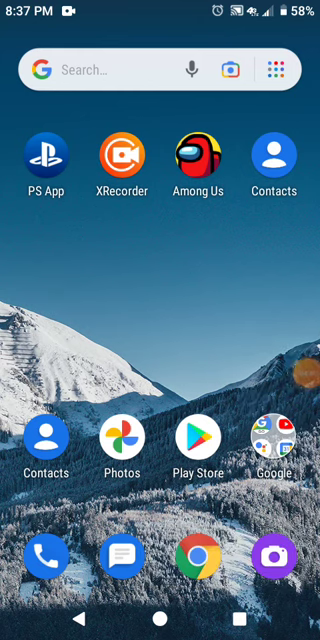
scroll("down", 3)
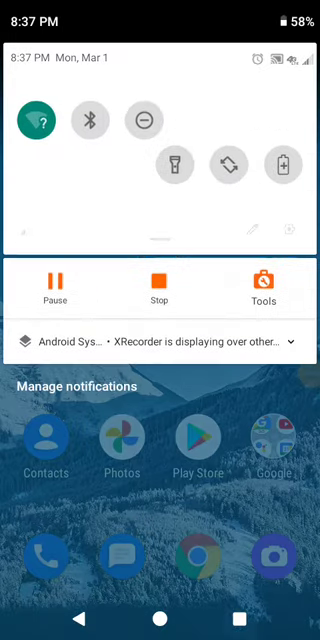